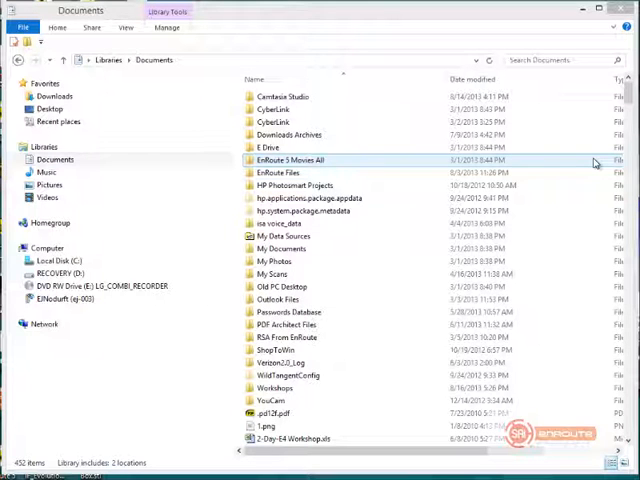
Step: Browse Documents and Local Disk (C:), then select EnRoute 5_1_0_20 Installer.exe in Downloads
click(59, 121)
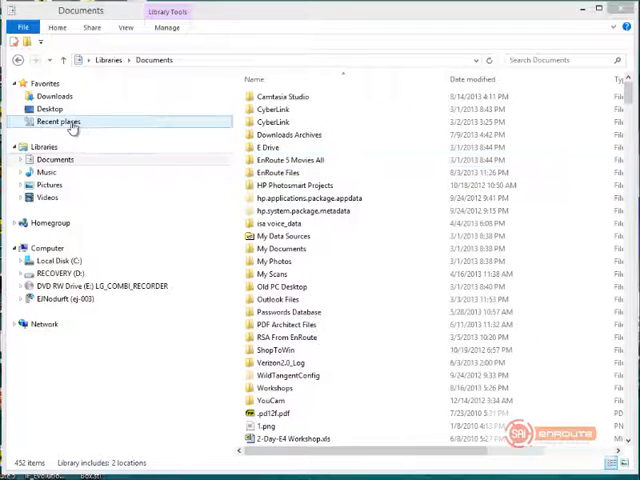
click(55, 96)
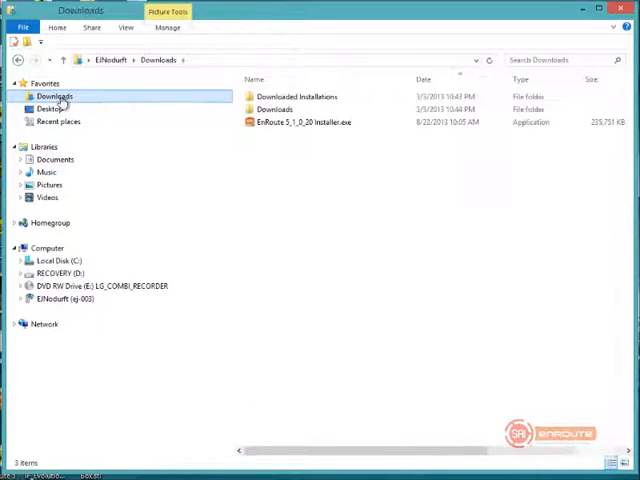
click(313, 121)
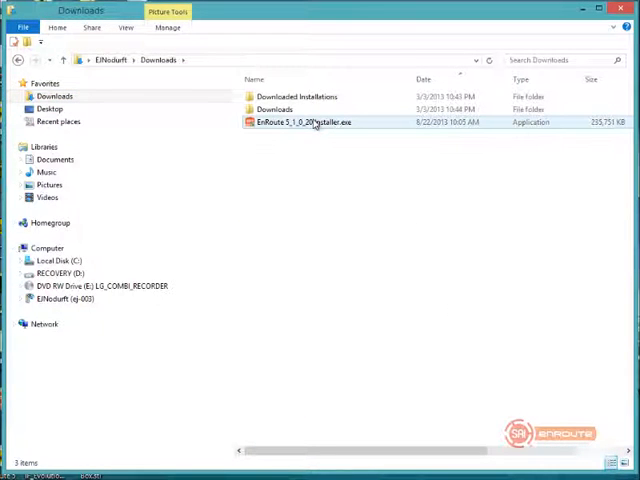
mouse_move(310, 122)
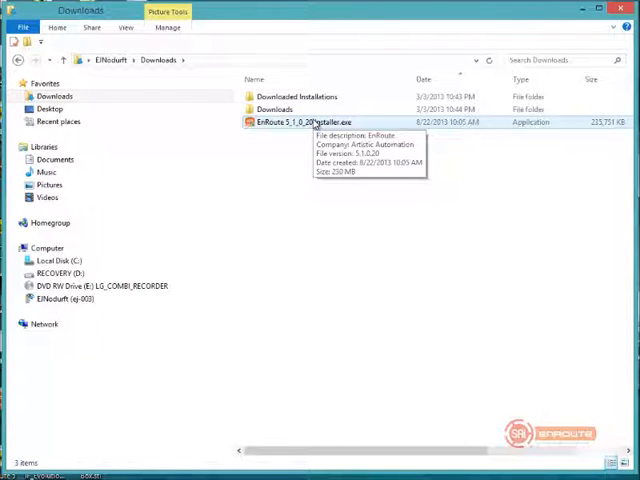
mouse_move(305, 128)
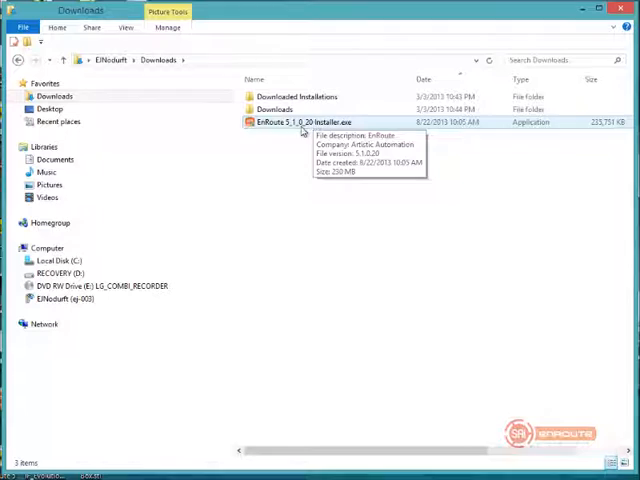
click(53, 260)
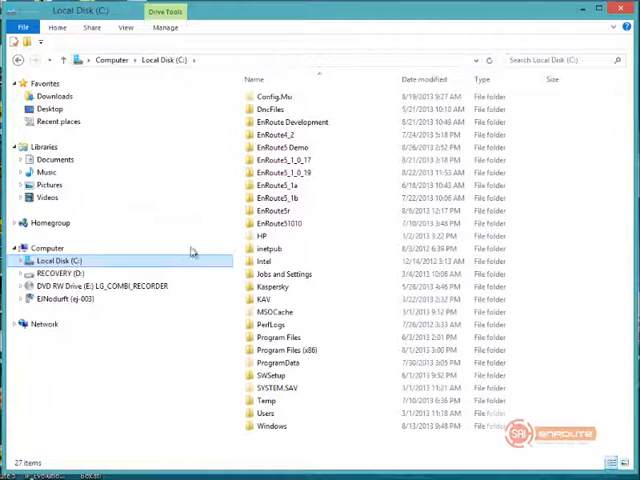
click(290, 160)
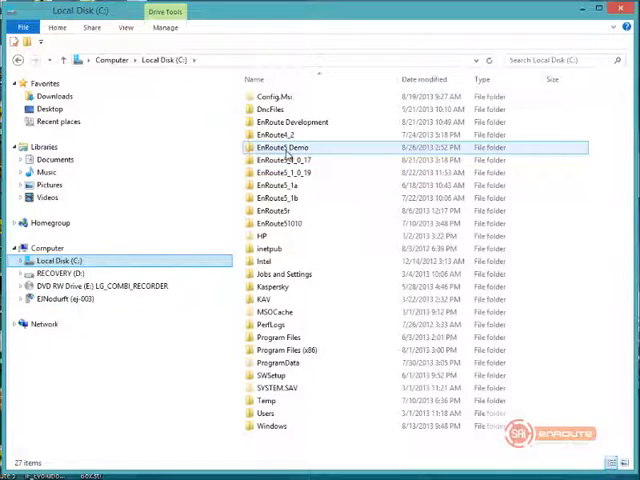
mouse_move(285, 160)
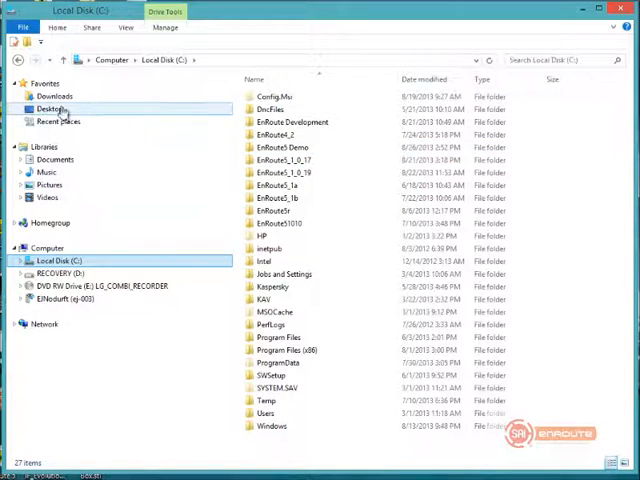
click(54, 96)
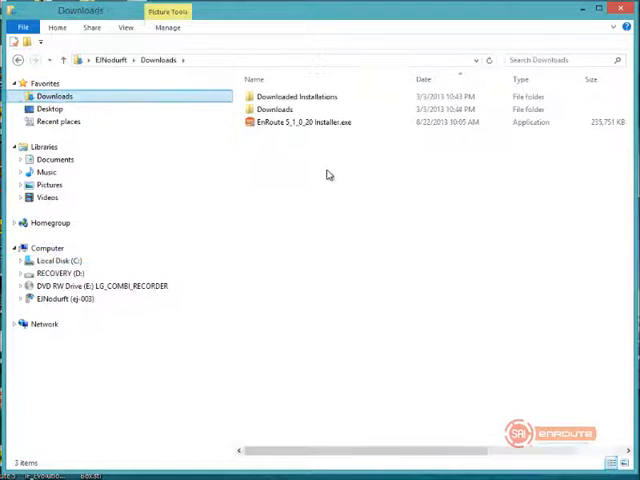
click(303, 121)
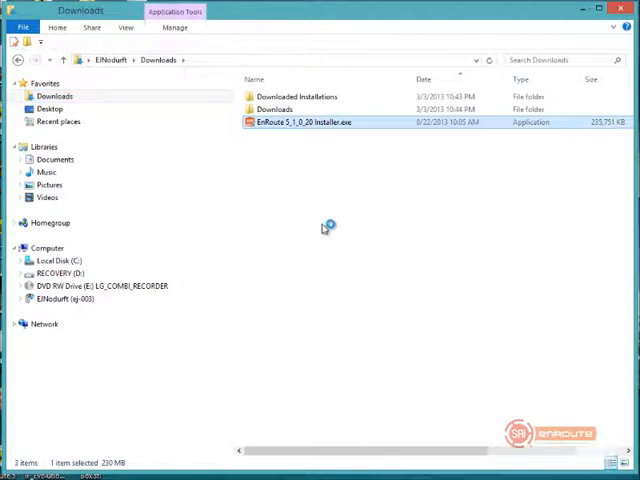
Step: Launch the EnRoute 5.1 installer, allow its changes, and choose English as the language
double_click(310, 121)
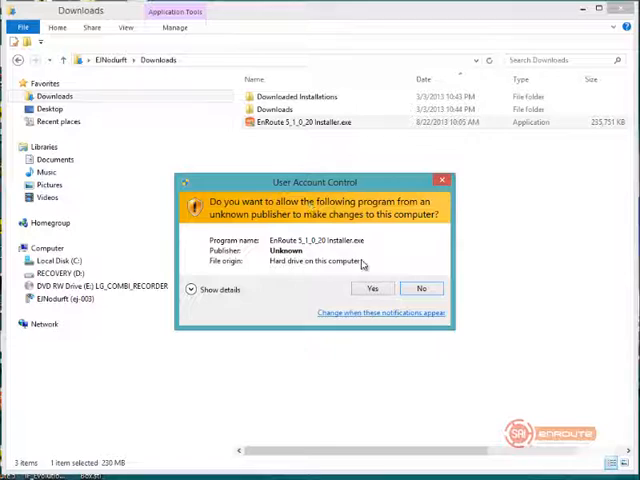
click(372, 288)
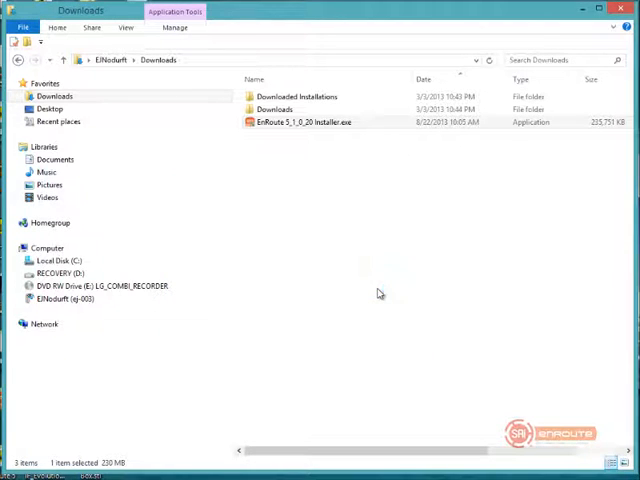
double_click(306, 121)
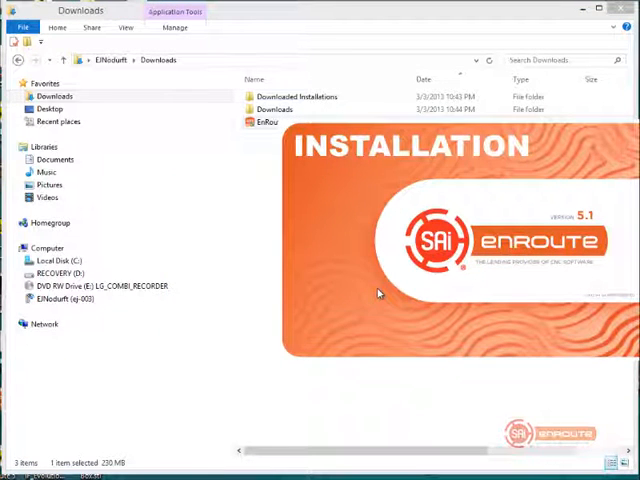
double_click(267, 121)
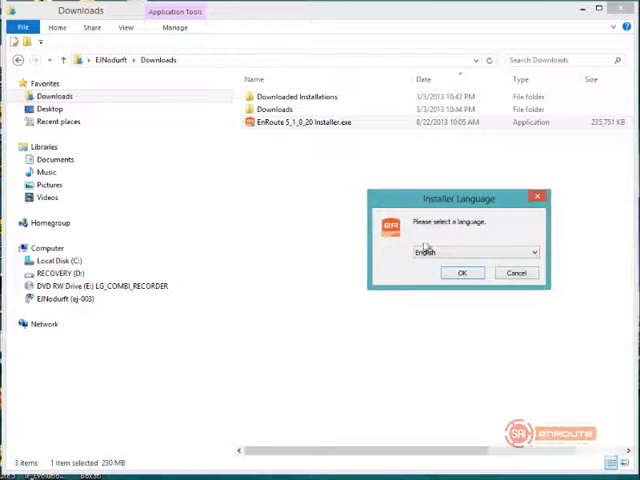
click(462, 272)
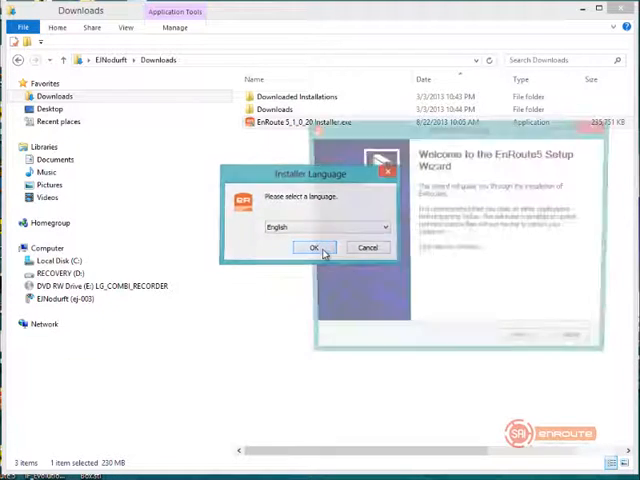
click(314, 247)
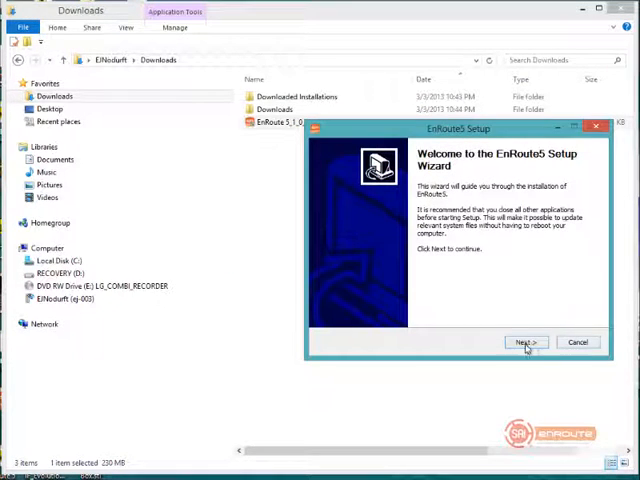
Step: Accept the license and default Start Menu folder, then install with the password installer option
click(525, 342)
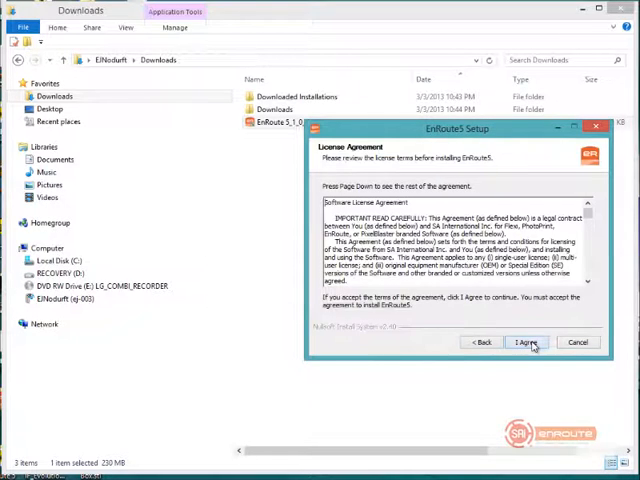
click(527, 342)
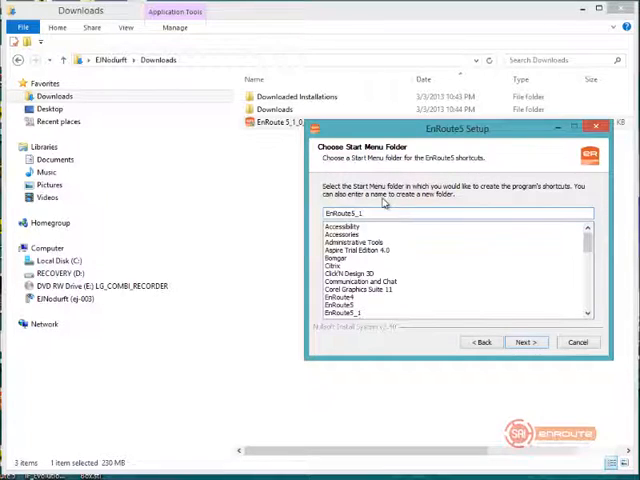
mouse_move(509, 318)
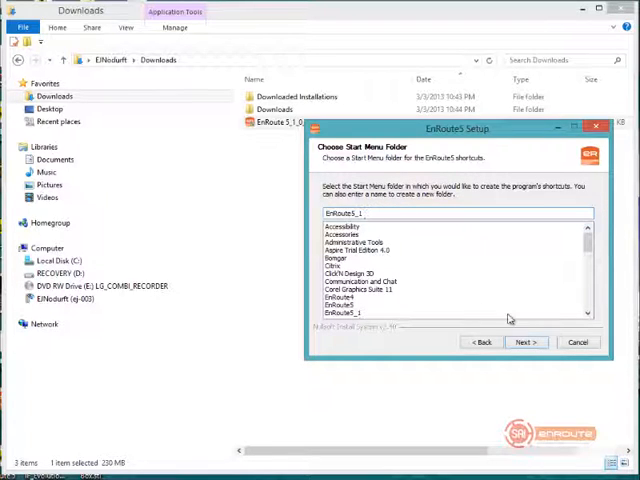
click(525, 342)
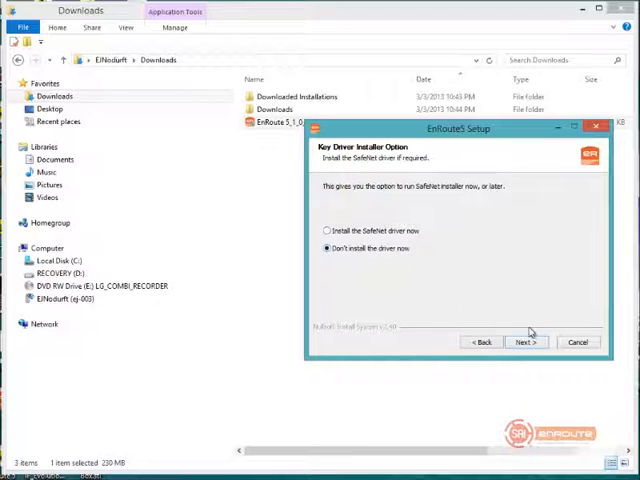
click(524, 342)
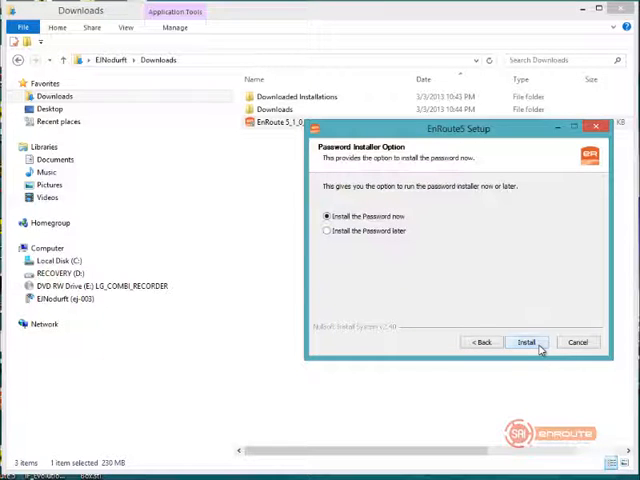
mouse_move(515, 327)
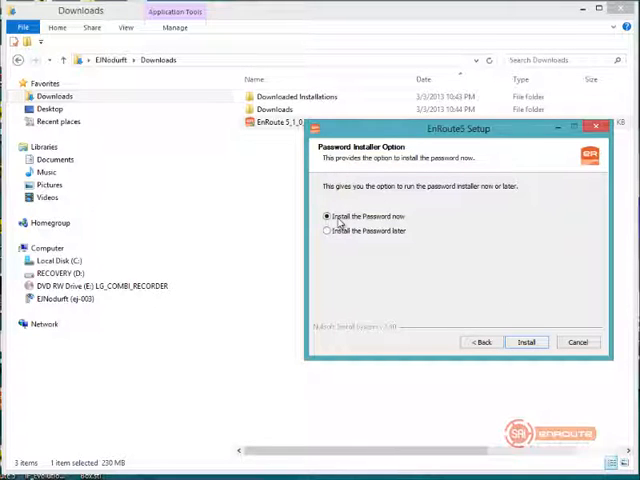
click(526, 342)
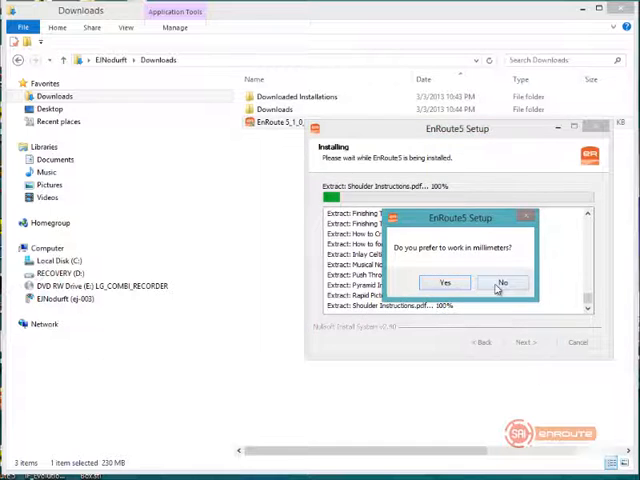
Step: Decline millimeters, exit the EnRoute Password window unsaved, and finish the Installation Complete page
click(502, 282)
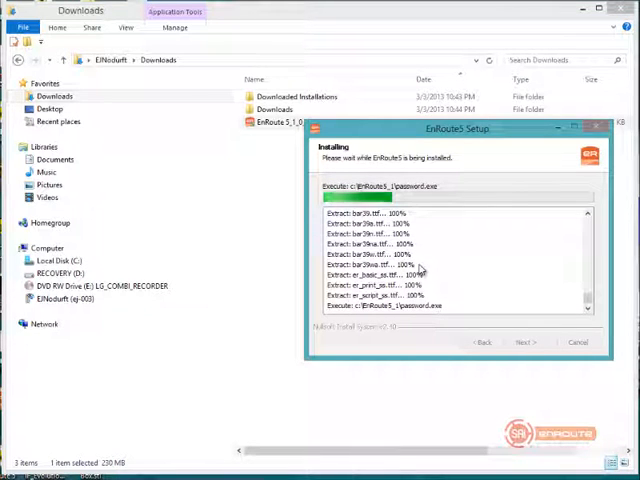
mouse_move(428, 264)
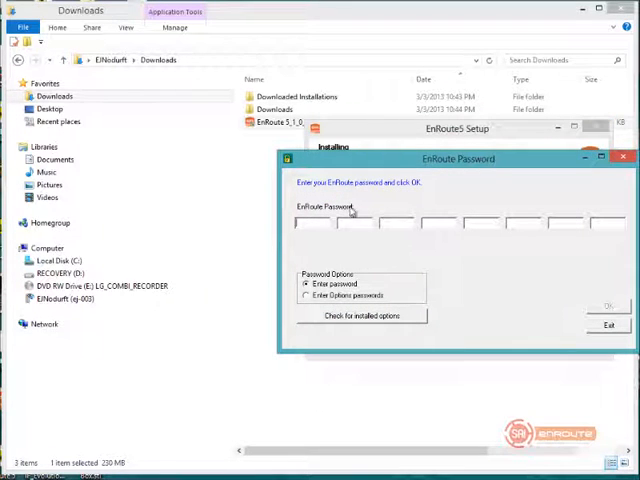
drag(460, 158, 338, 158)
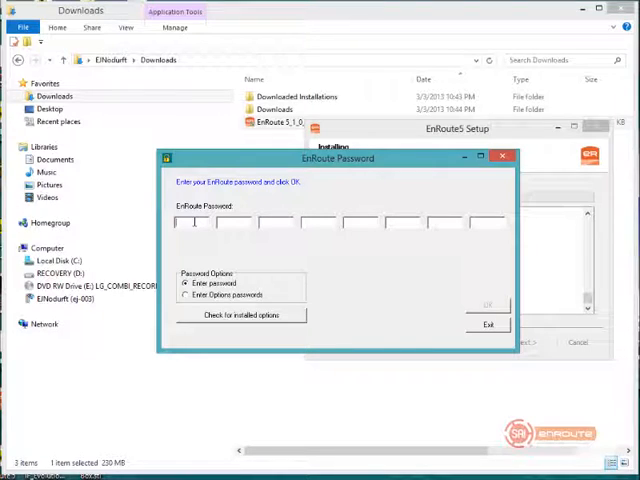
click(192, 222)
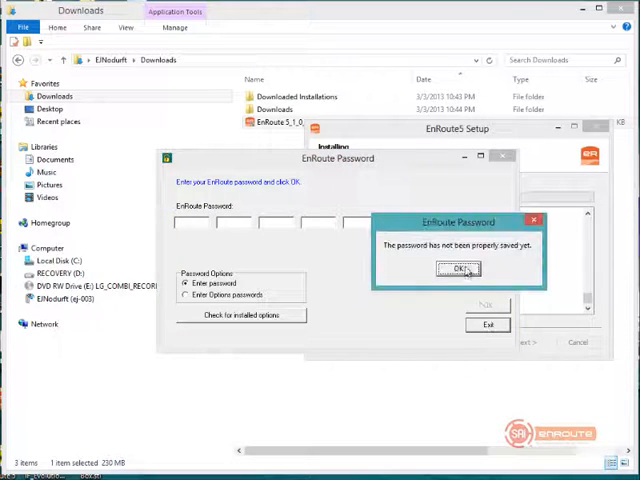
click(459, 269)
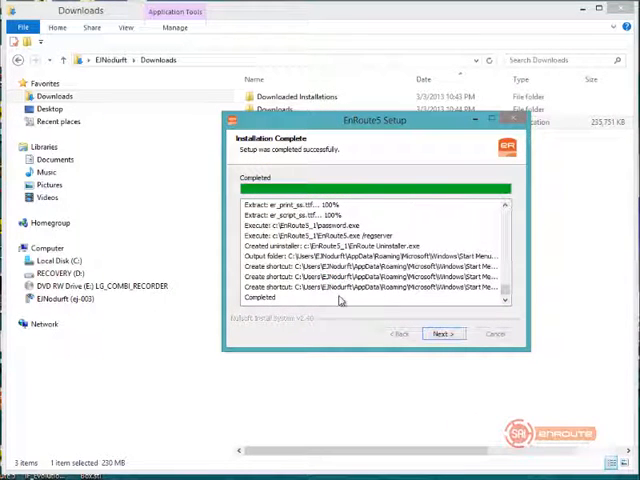
click(443, 333)
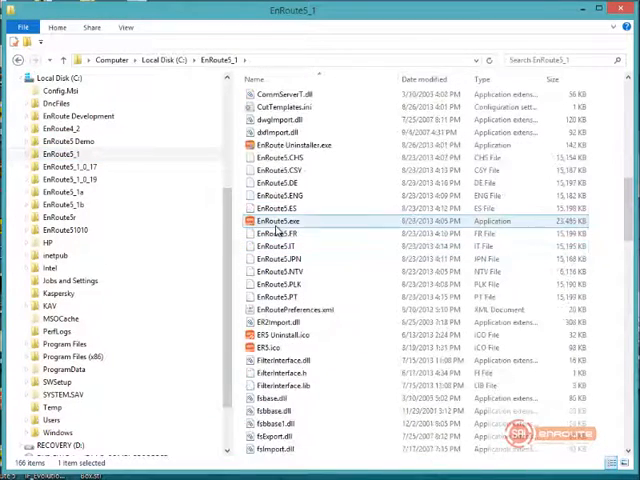
mouse_move(278, 221)
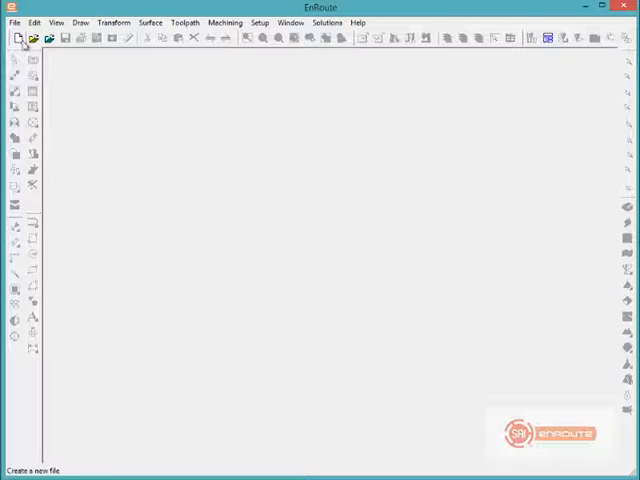
Step: Create a new plate, then restore settings from EnRoute5_1_0_19 via Help and restart EnRoute
click(18, 38)
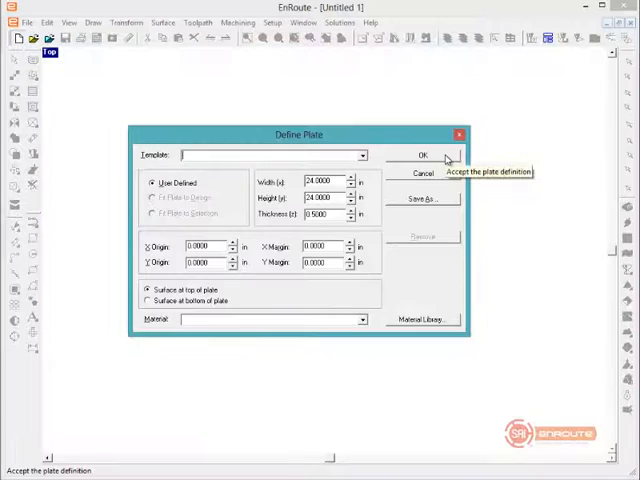
click(421, 156)
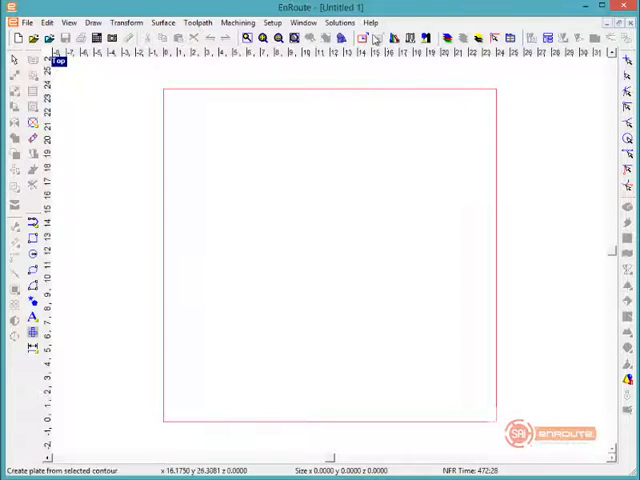
click(371, 22)
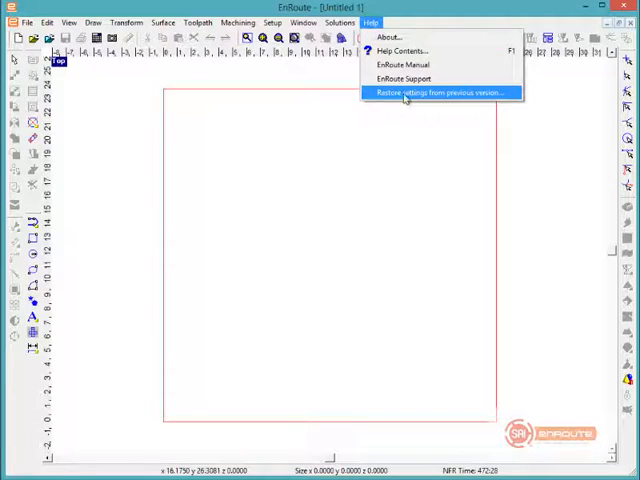
click(440, 92)
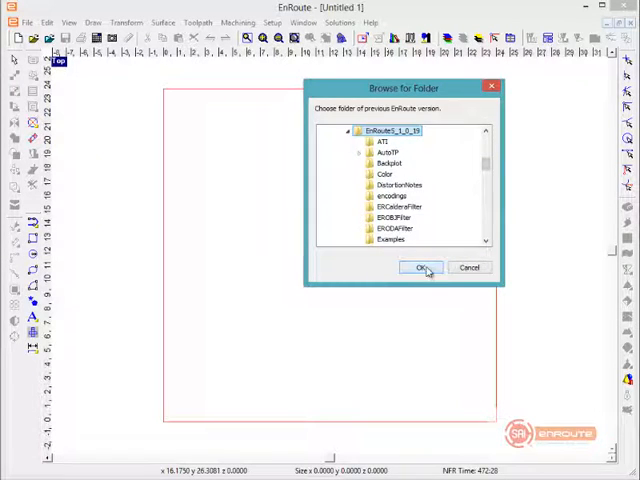
click(419, 267)
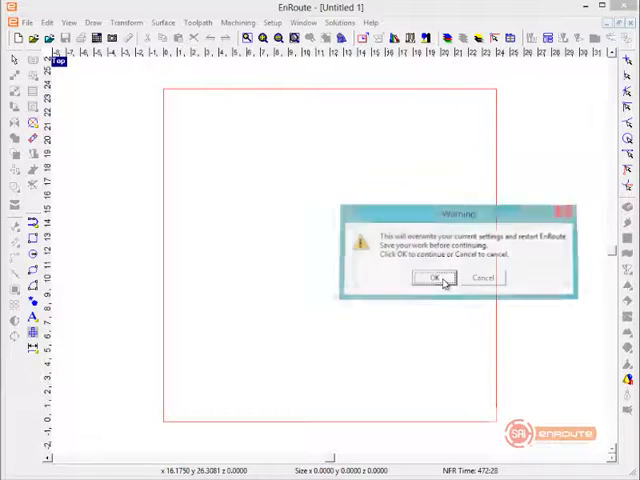
click(439, 278)
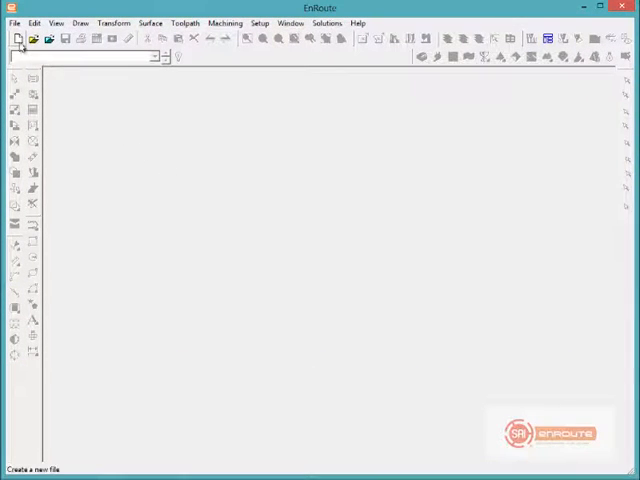
Step: Start a new document and drag a rectangle on the left part of the plate
click(17, 38)
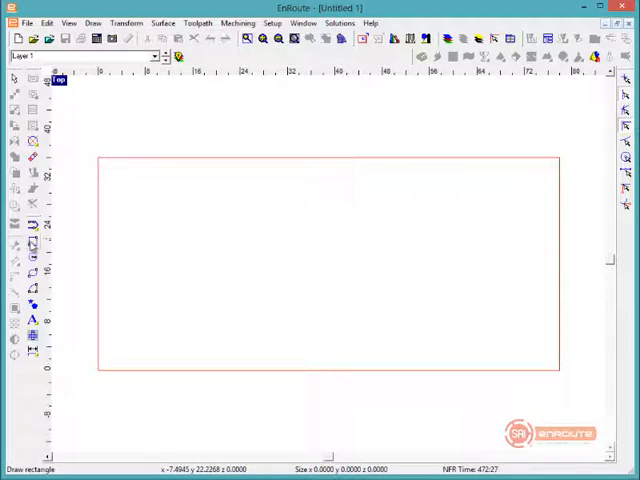
drag(144, 218, 230, 302)
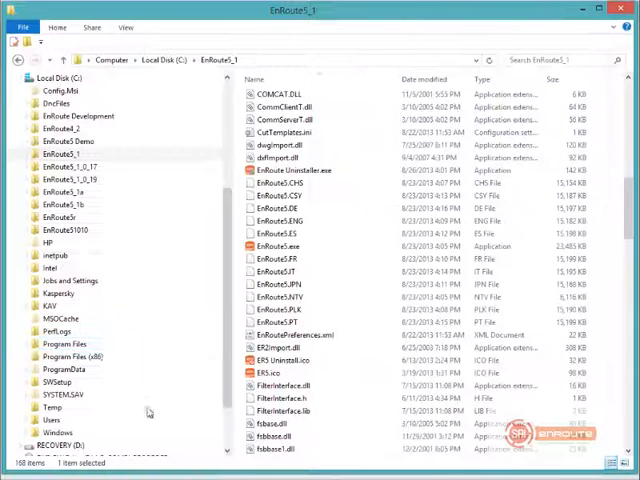
Step: Open the EnRoute5_1_0_19 folder and its ShapeWizard subfolder in File Explorer
click(68, 155)
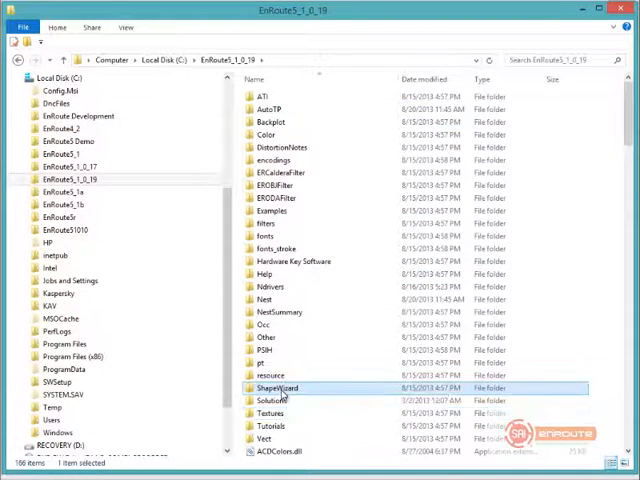
double_click(284, 388)
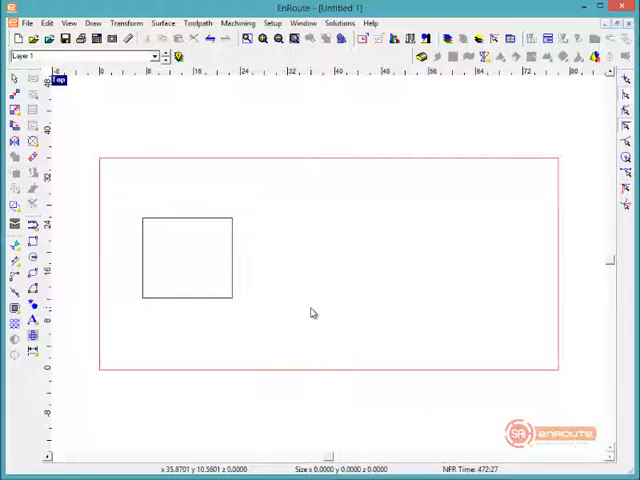
mouse_move(584, 155)
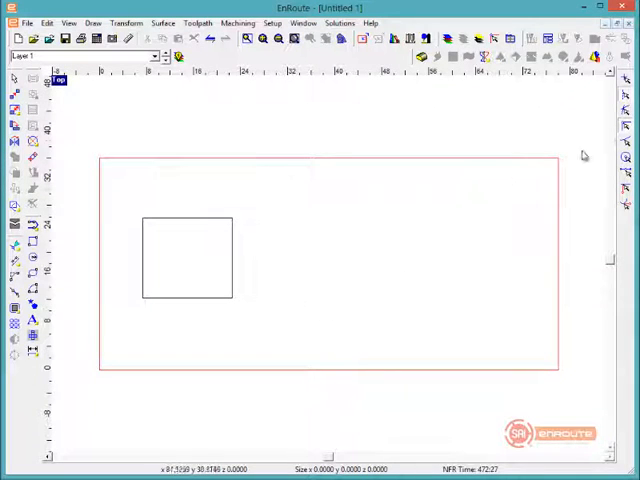